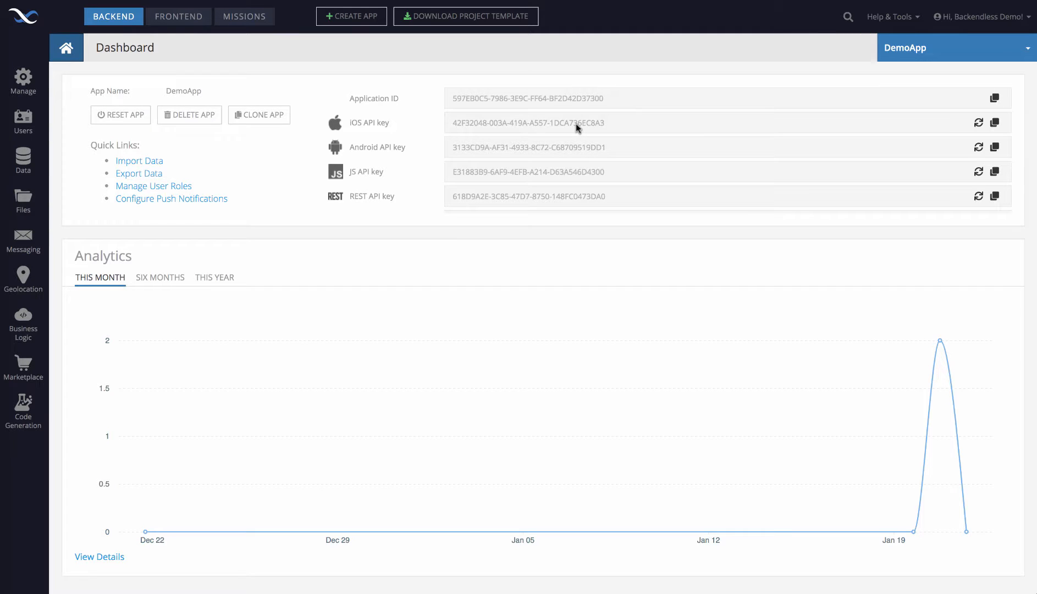
pyautogui.moveTo(227, 247)
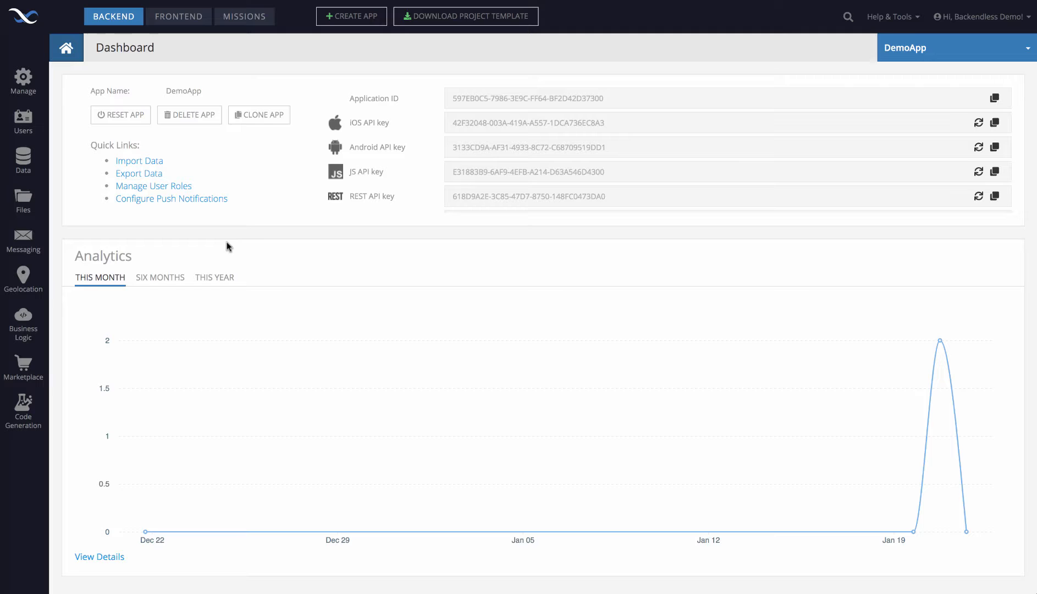
pyautogui.moveTo(23, 196)
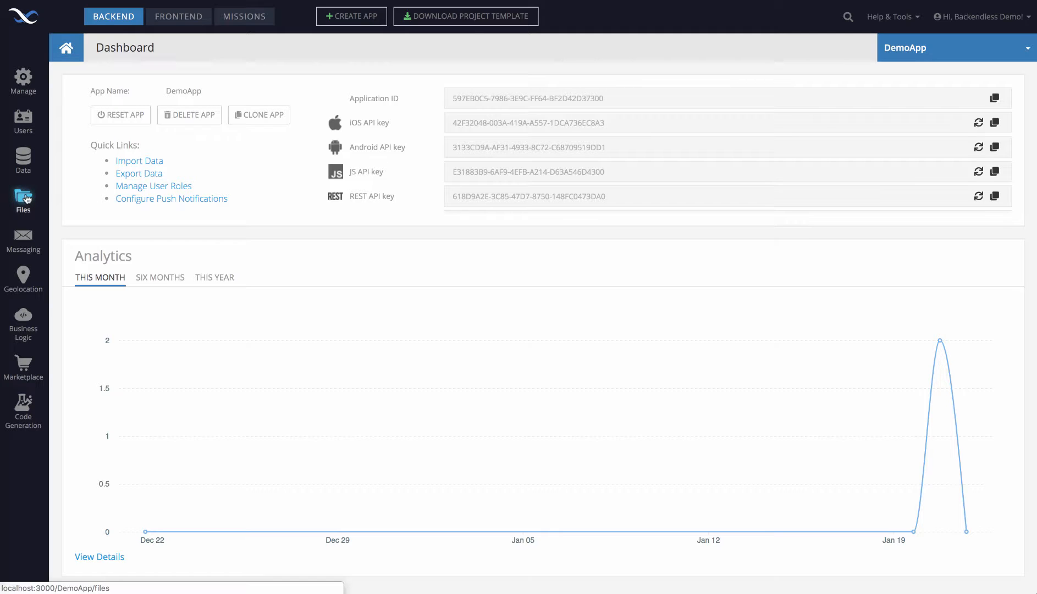
# Show the DemoApp file storage root with its six folders (codegen, web, servercode, etc.).
pyautogui.click(22, 198)
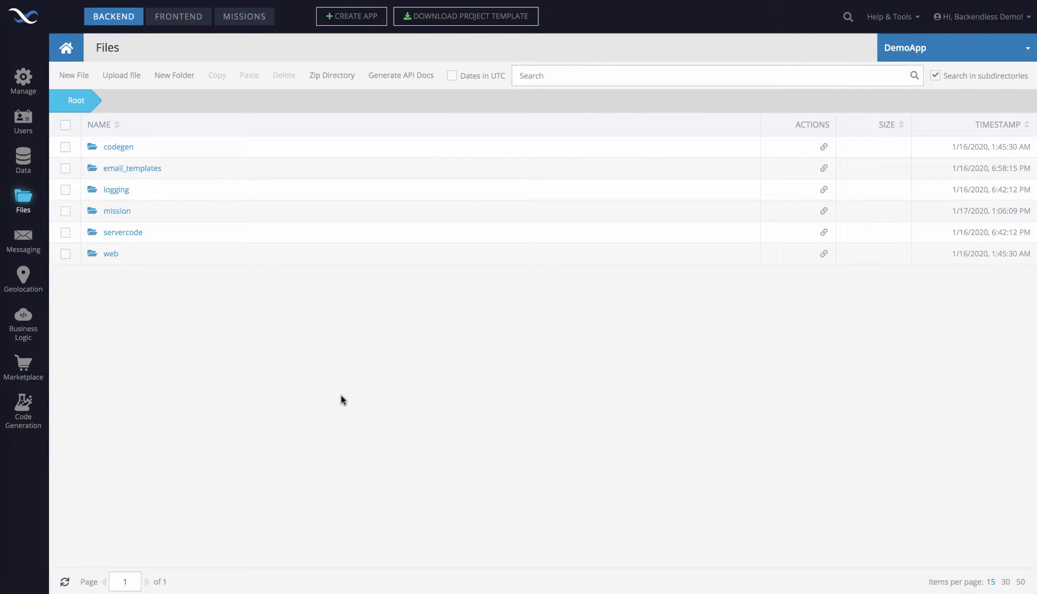
pyautogui.moveTo(639, 252)
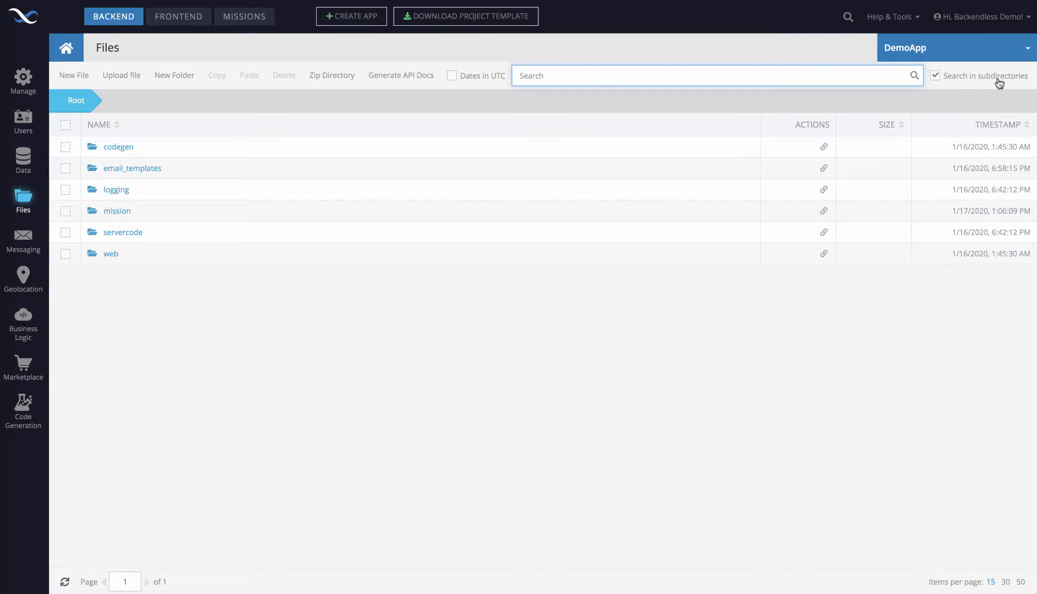
pyautogui.moveTo(753, 92)
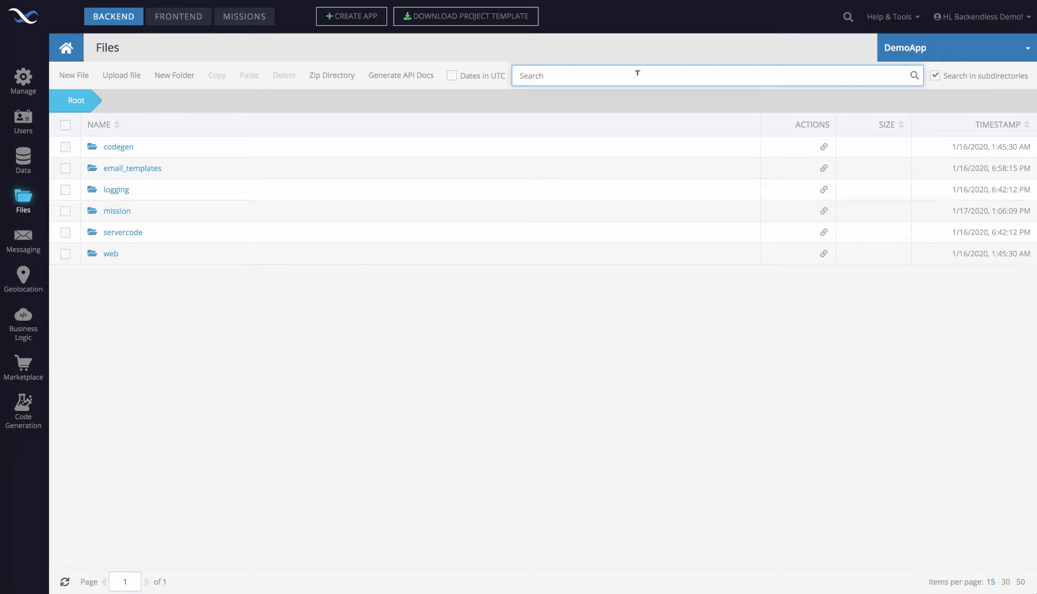
# Search for index.html across subdirectories, listing ten matches in web and codegen paths.
pyautogui.write('index.h')
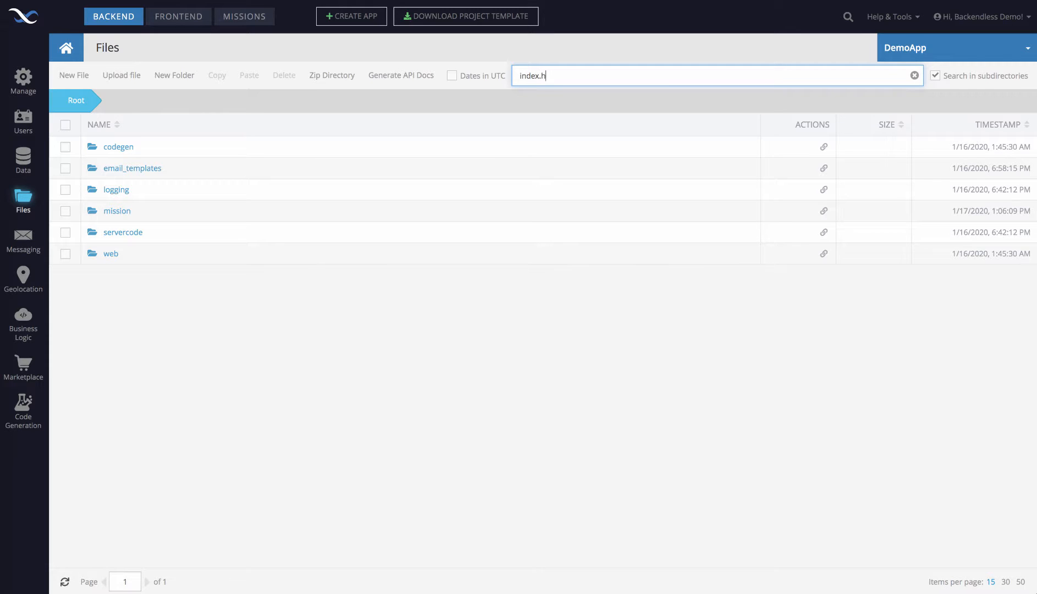
pyautogui.write('ml')
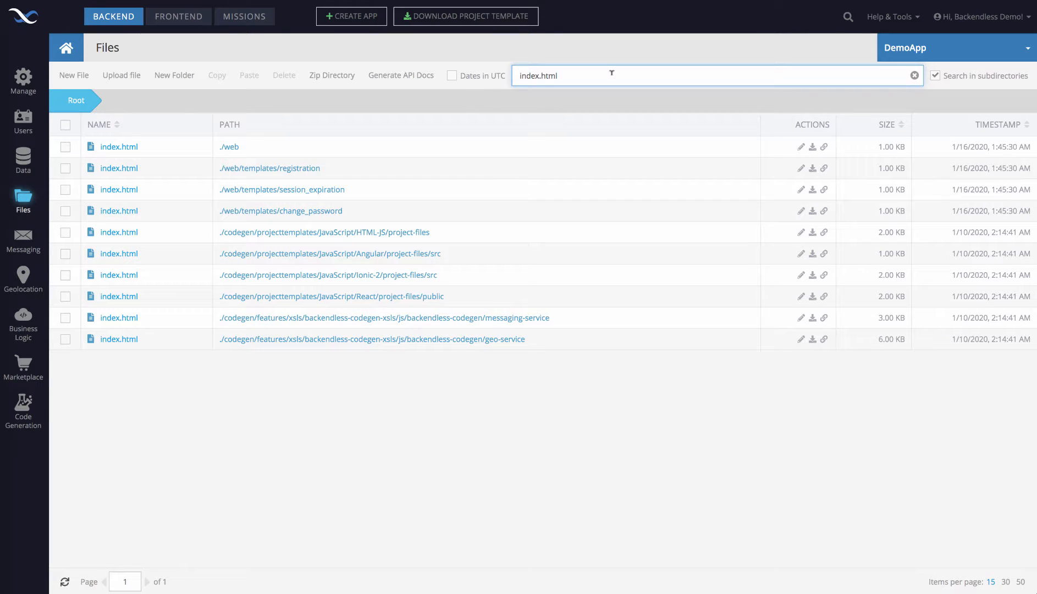
pyautogui.moveTo(136, 143)
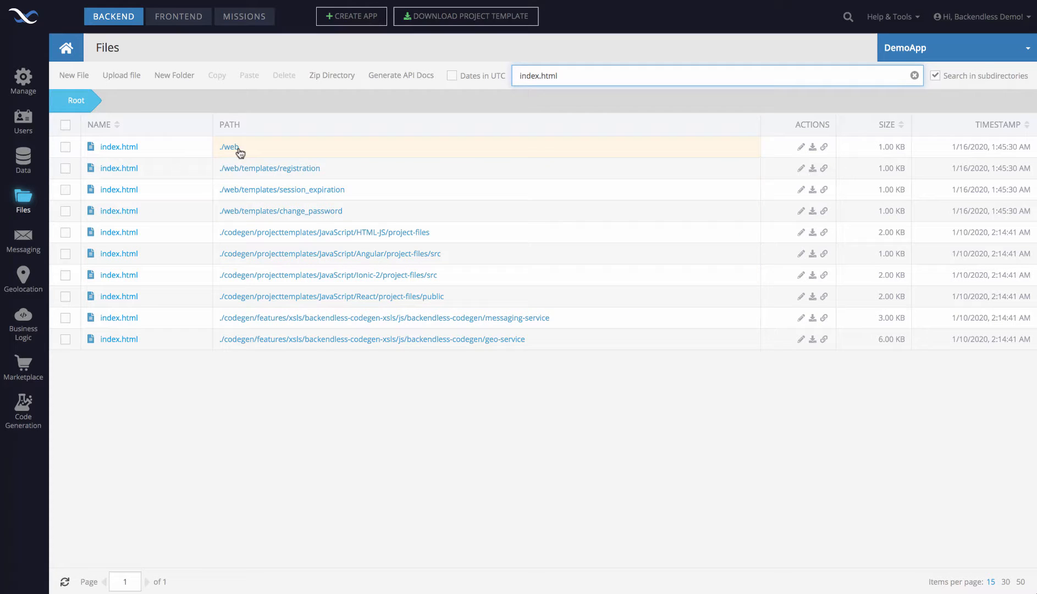
pyautogui.moveTo(144, 300)
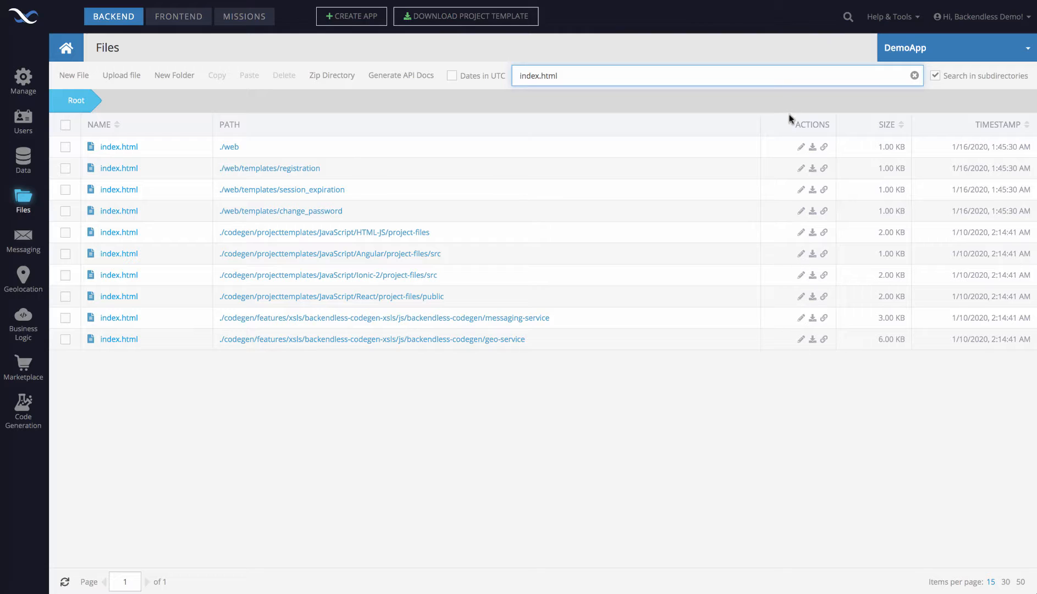
pyautogui.moveTo(304, 242)
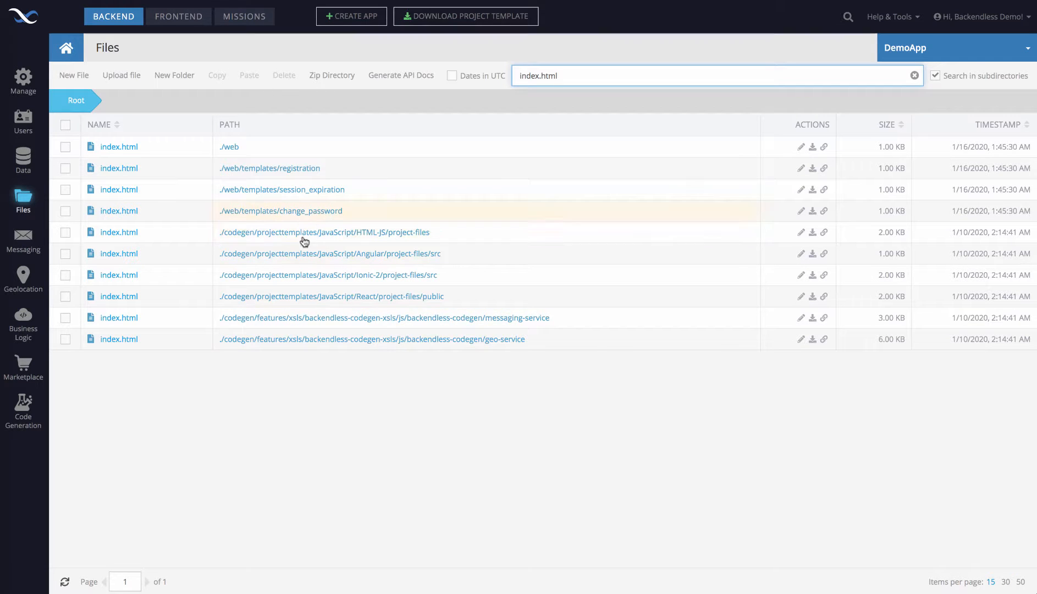
# Go to ./web/templates/registration, clear the index.html search, and return to Root.
pyautogui.click(269, 167)
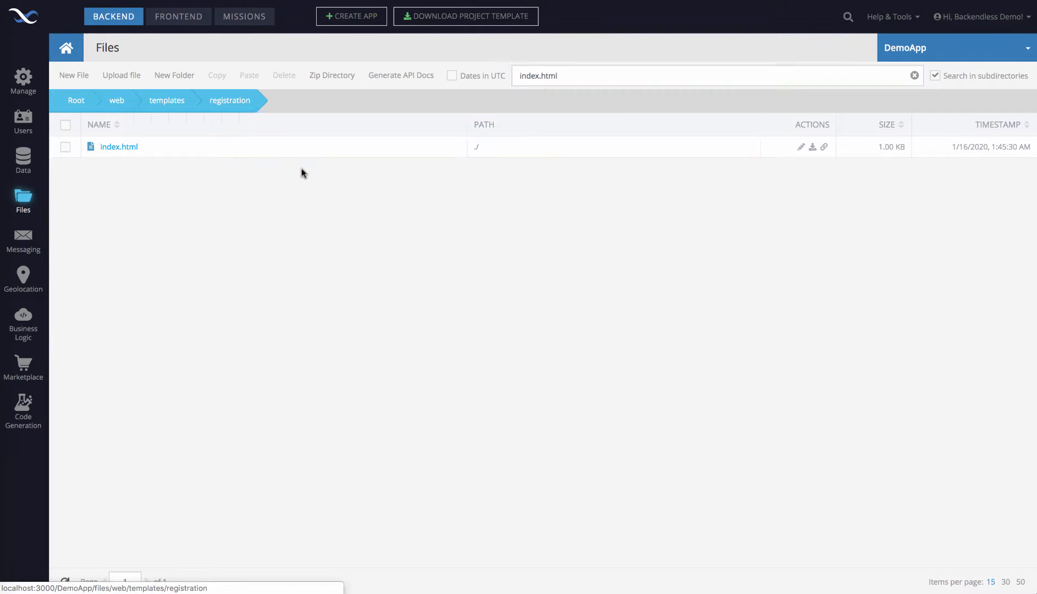
pyautogui.moveTo(237, 167)
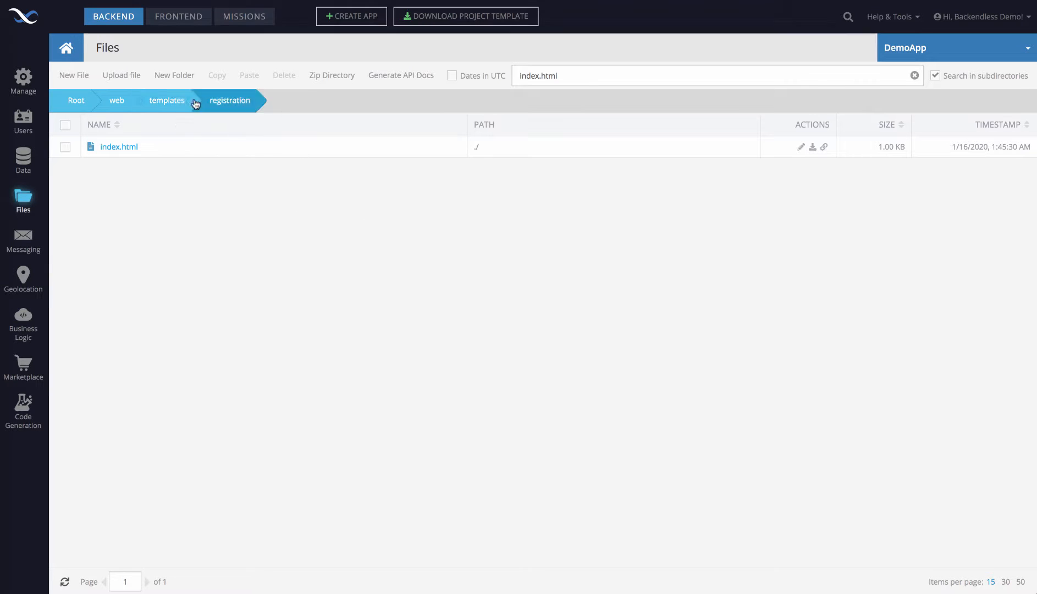
pyautogui.moveTo(620, 255)
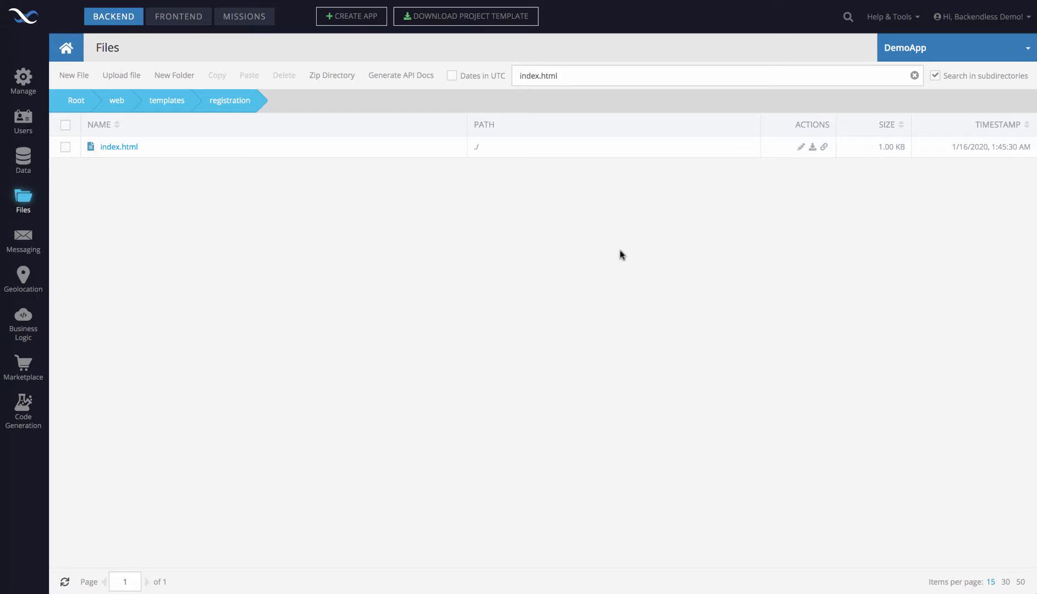
pyautogui.moveTo(618, 99)
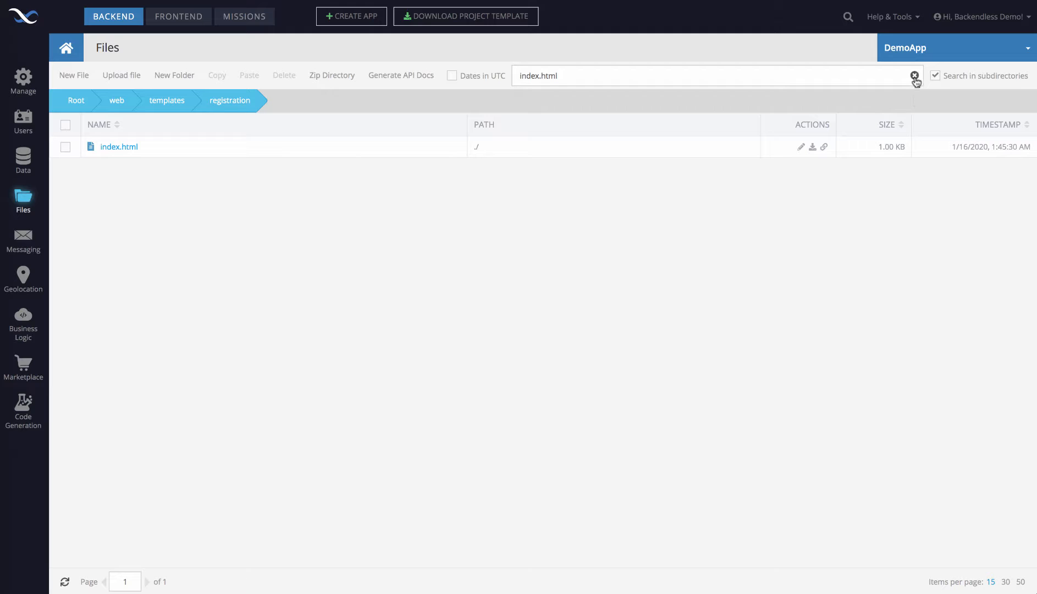
pyautogui.click(914, 75)
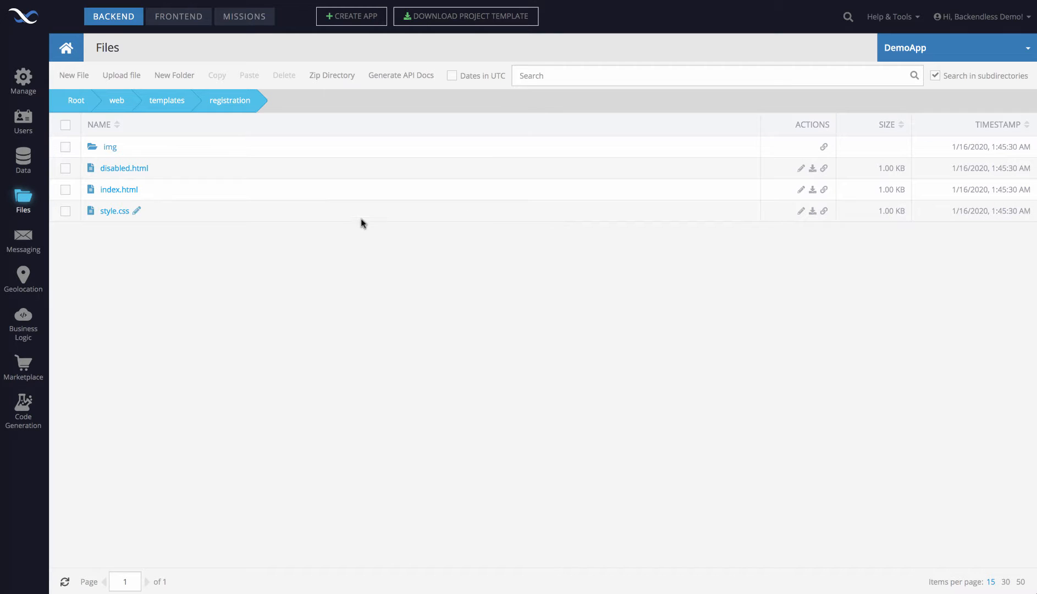
pyautogui.moveTo(275, 186)
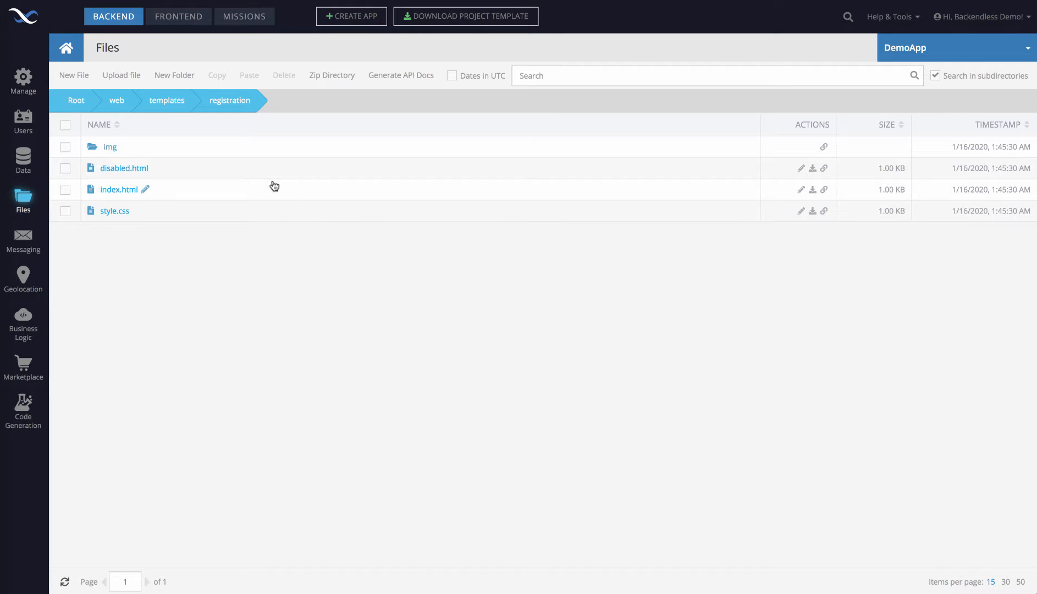
pyautogui.moveTo(76, 101)
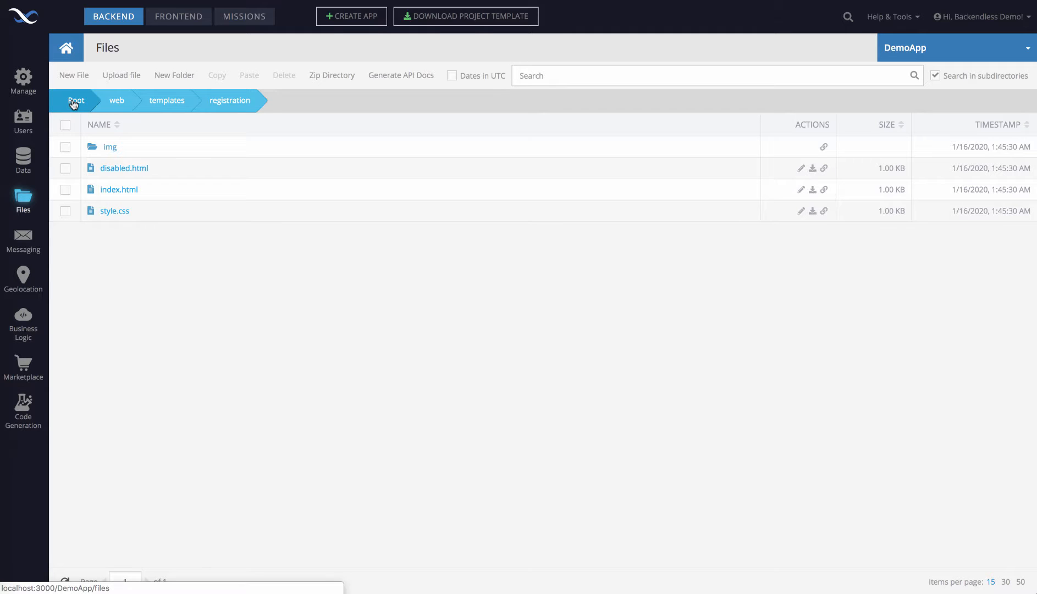
pyautogui.click(75, 100)
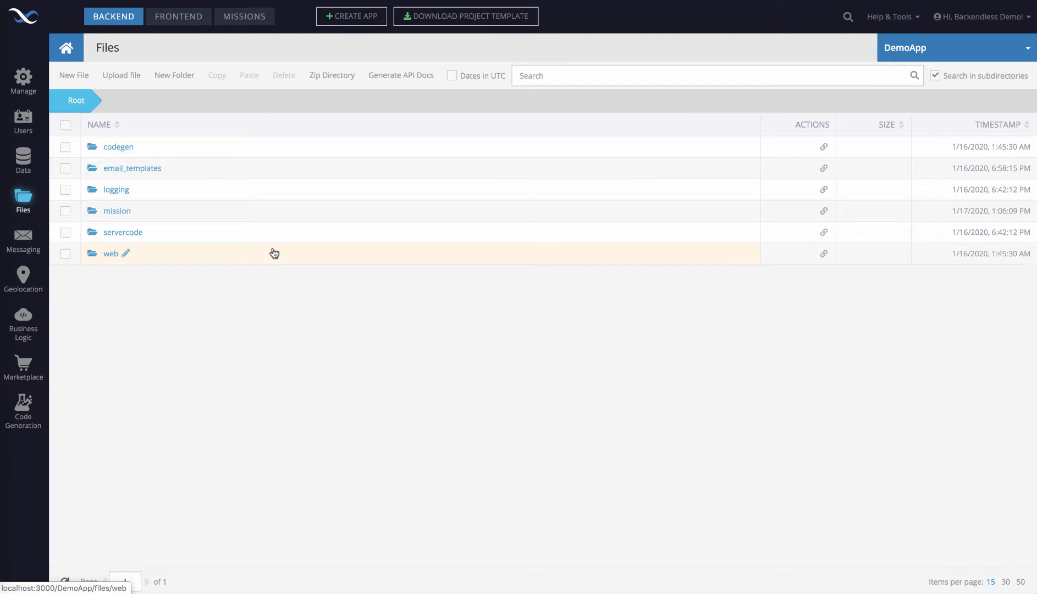